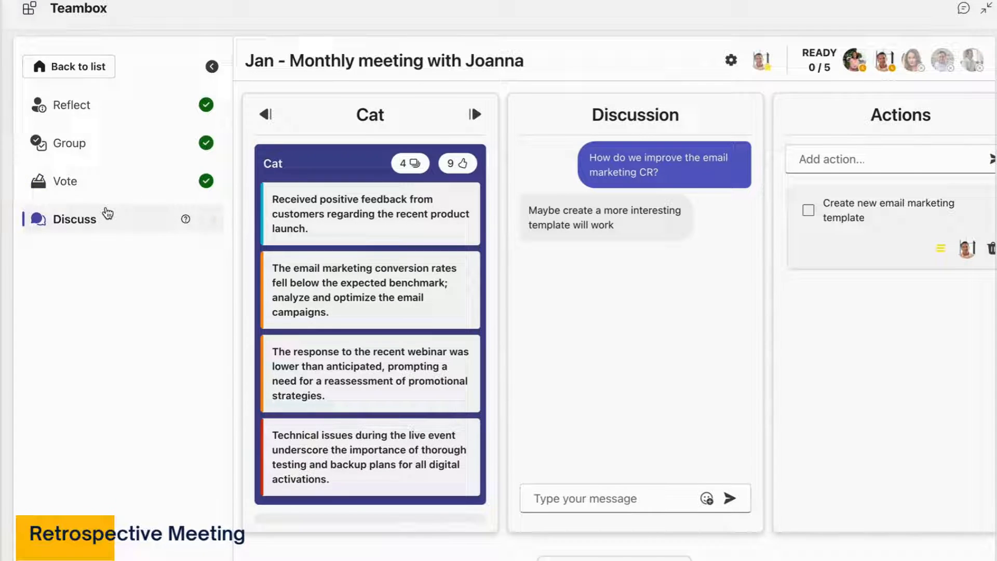
# - Show the Discuss stage with the Cat group's reflections, chat and agreed action
pyautogui.click(71, 105)
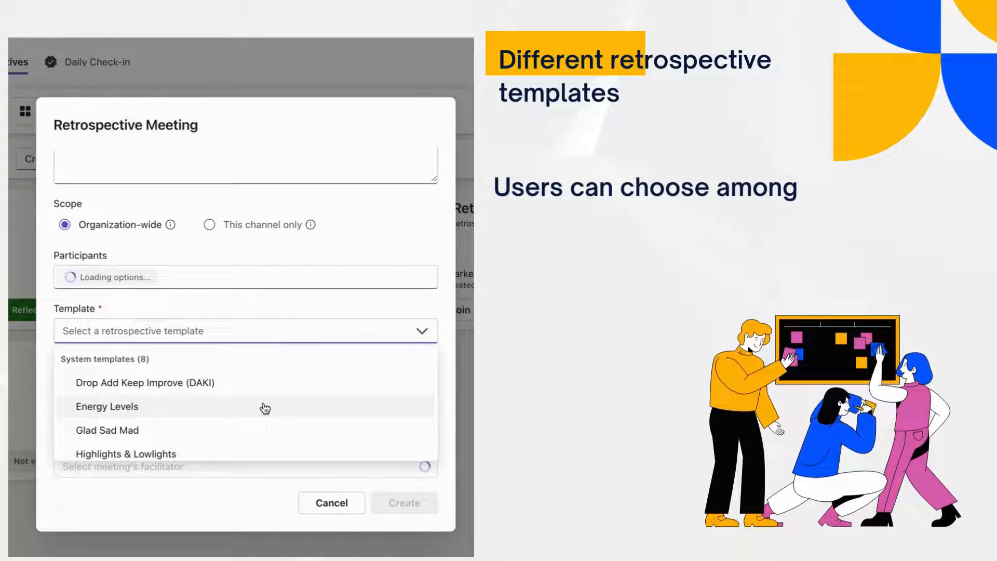
# - Browse the Template list to reveal system templates like DAKI, Energy Levels and Glad Sad Mad
pyautogui.scroll(-3)
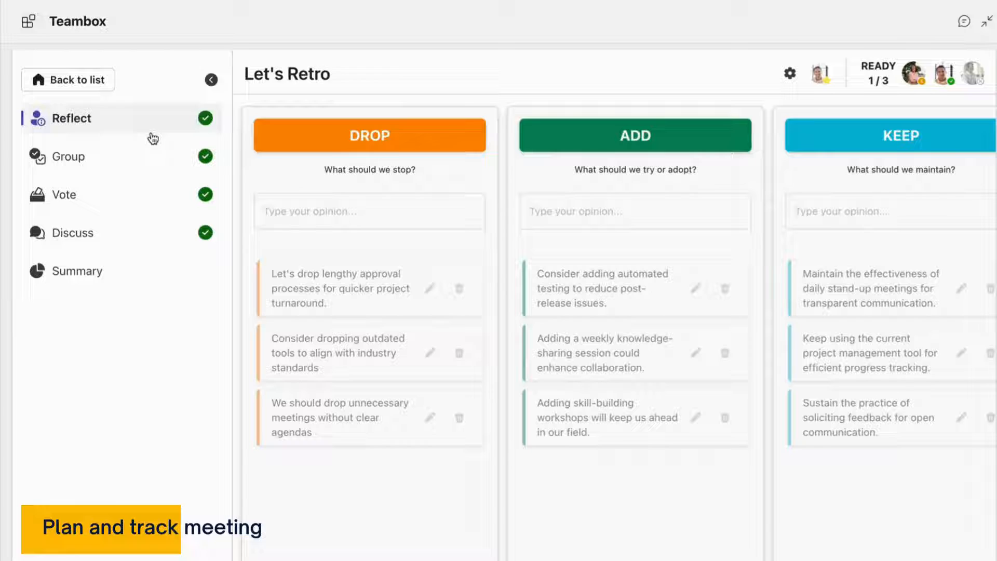
# - Step through Reflect (Drop, Add, Keep columns), Group, and Vote to see vote counts per group
pyautogui.click(68, 157)
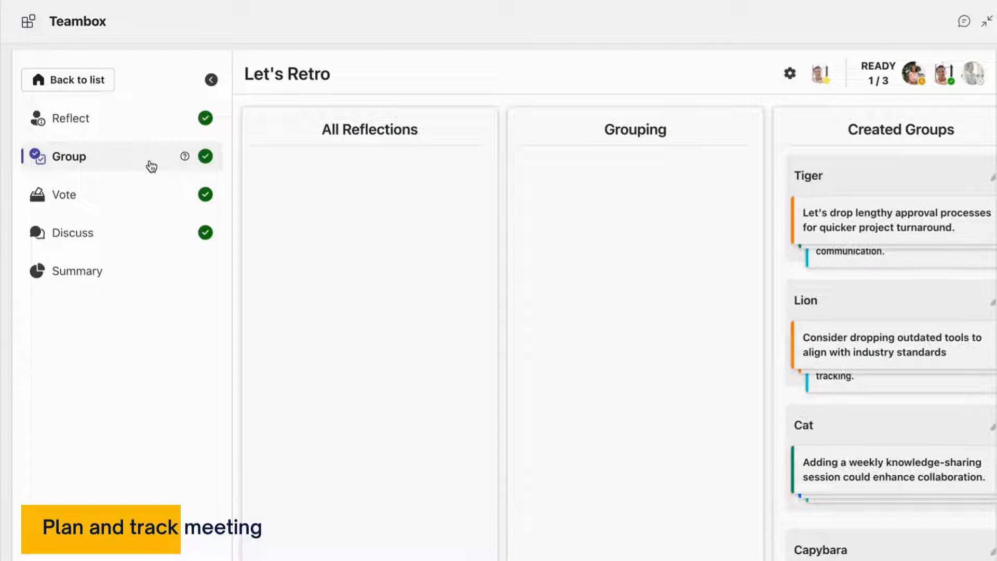
pyautogui.click(64, 194)
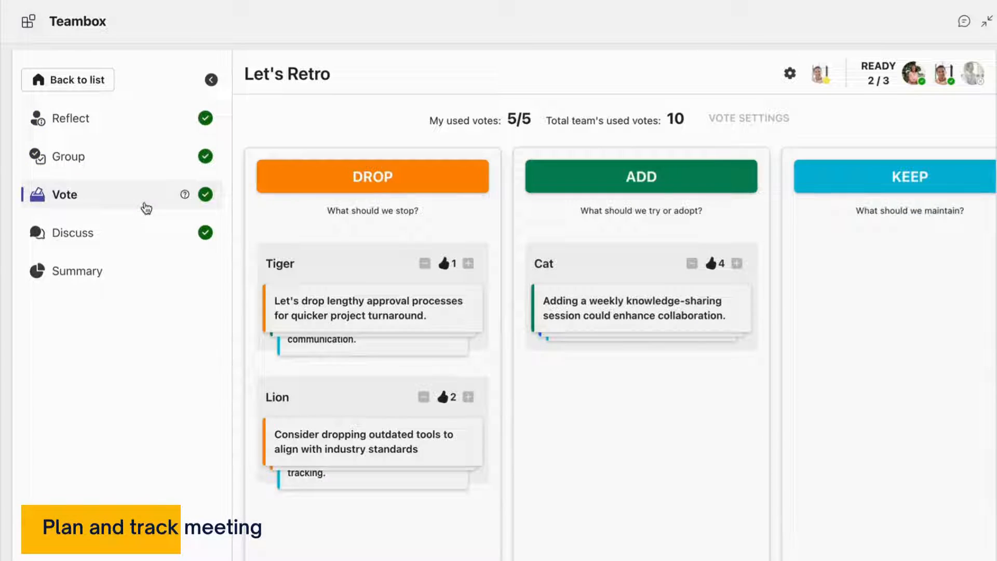
pyautogui.click(73, 232)
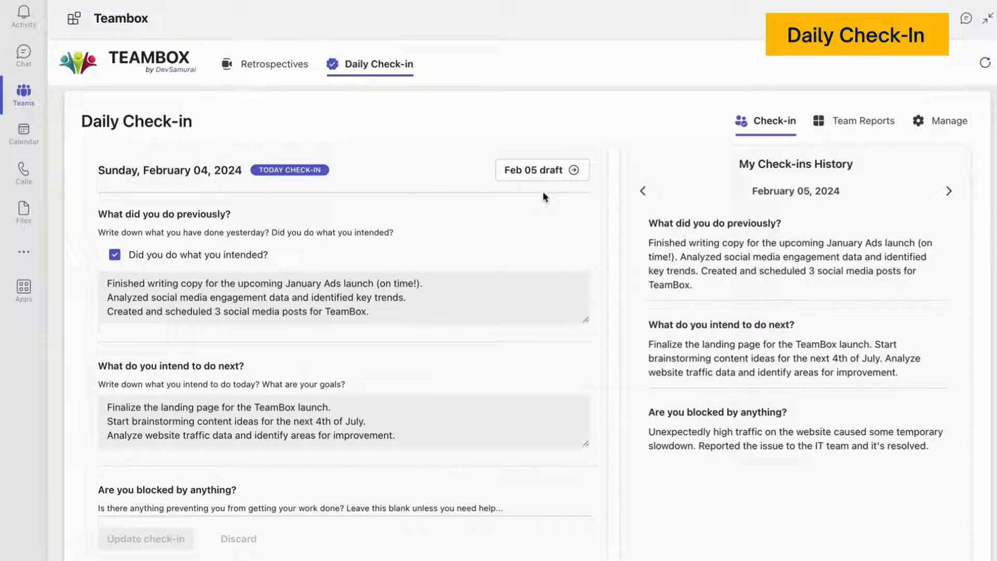
# - Review the Feb 05 draft check-in, then show the Feb 04 Team Reports with members' answers and stats
pyautogui.click(541, 169)
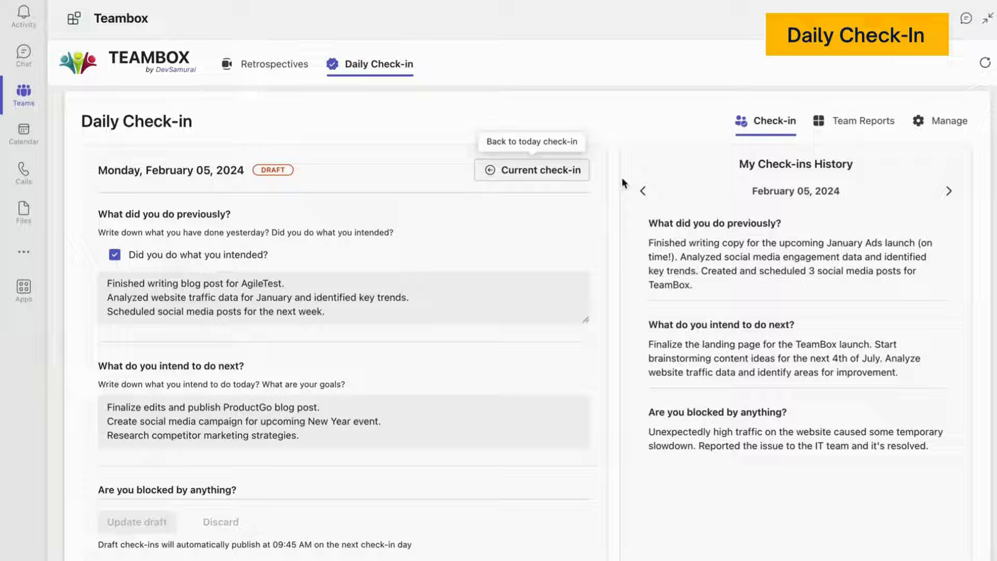
pyautogui.click(863, 120)
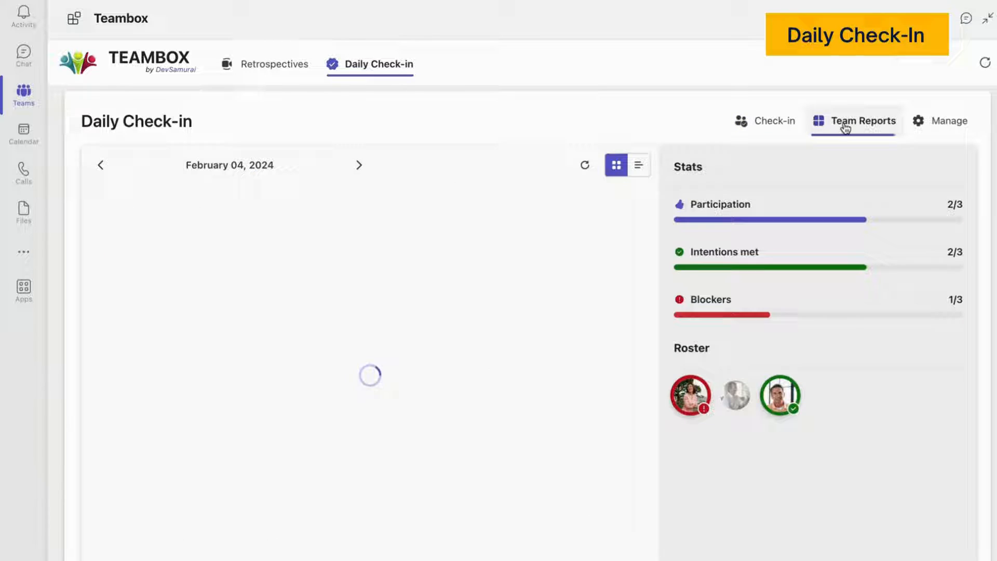
pyautogui.click(862, 121)
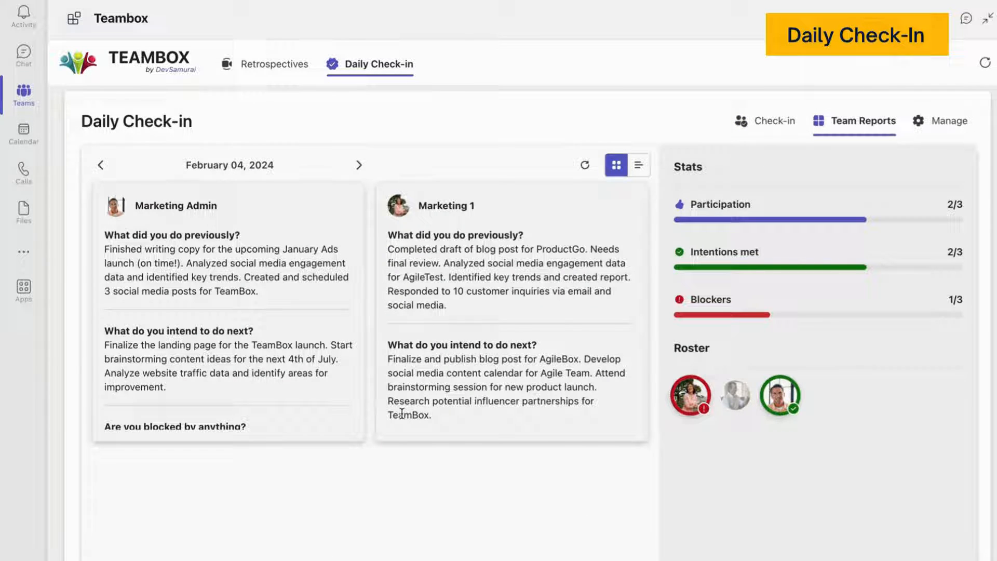